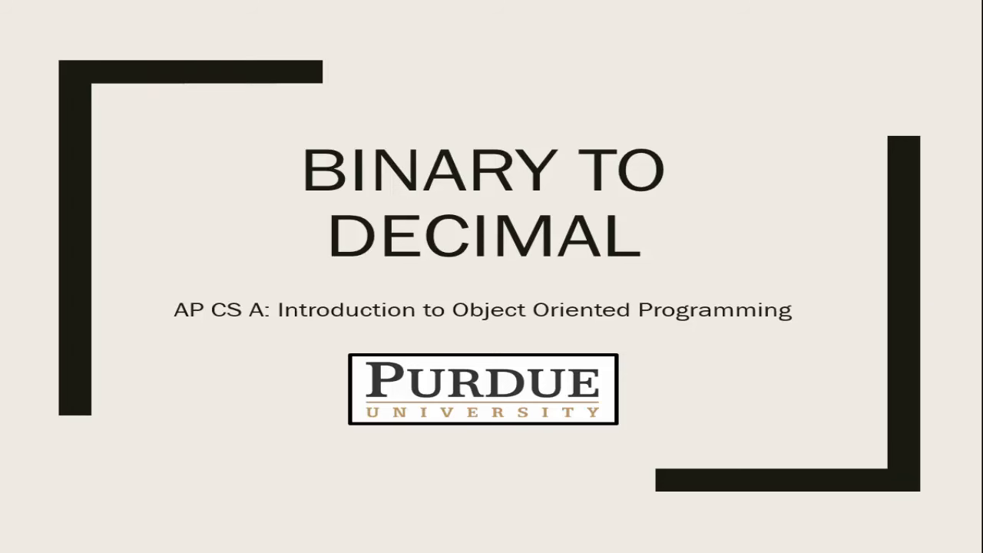
Advance from the title slide through the 1101 = 13 conversion to Binary and computers.
key(Right)
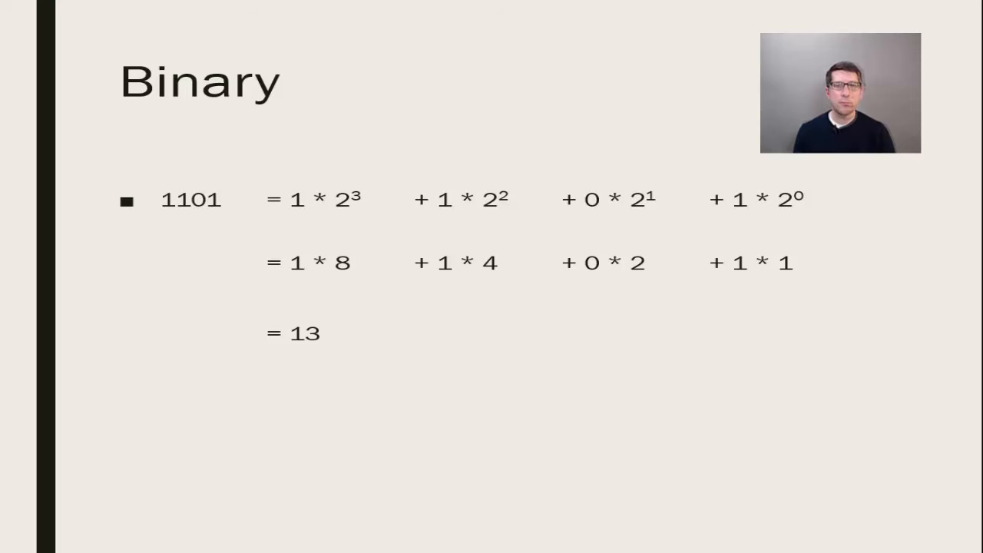
key(Right)
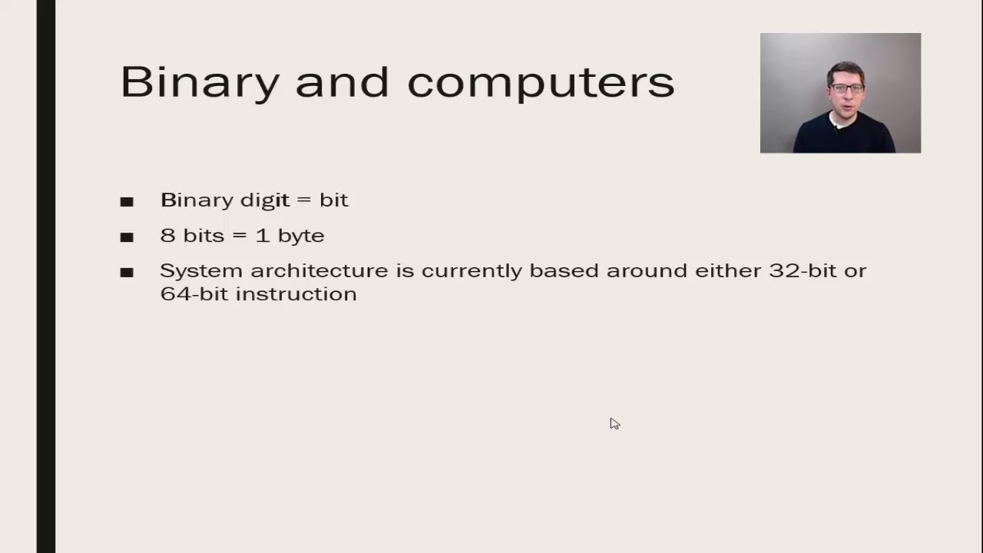
Advance to the slide expanding 00100111 as 2^5 + 2^2 + 2^1 + 2^0.
key(Right)
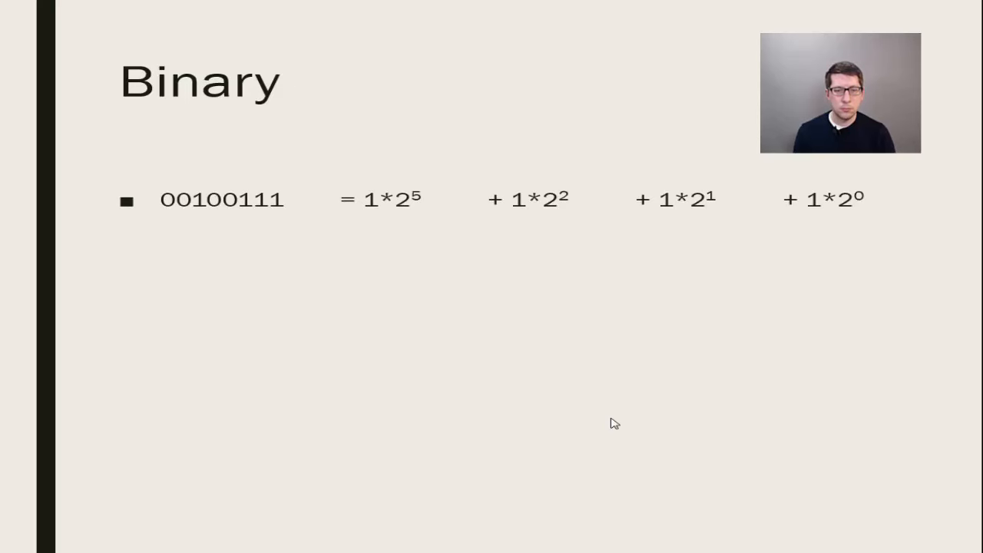